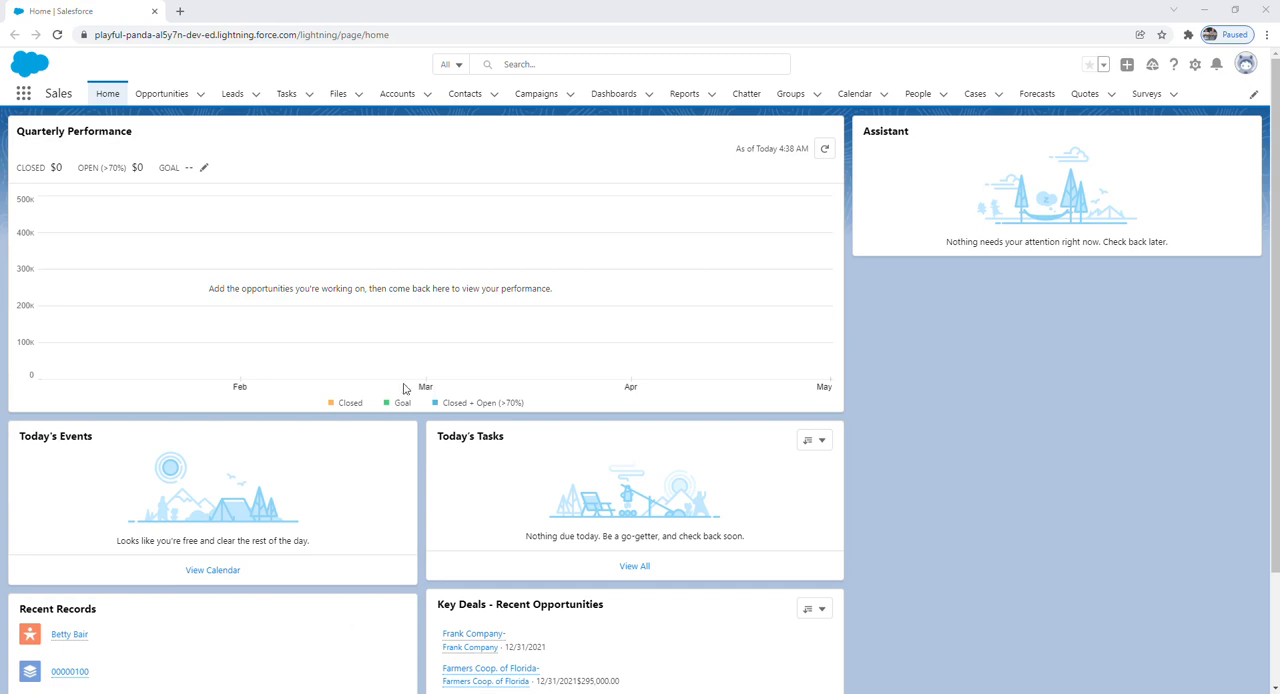
pyautogui.moveTo(294, 314)
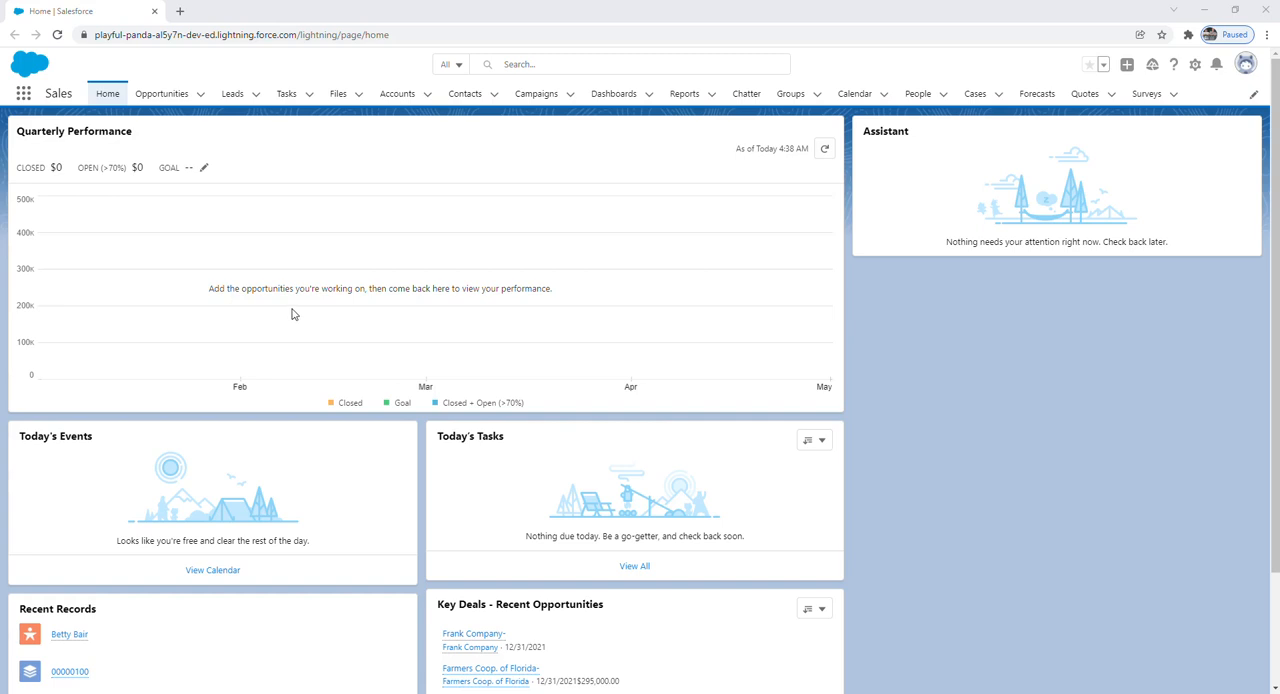
pyautogui.moveTo(282, 269)
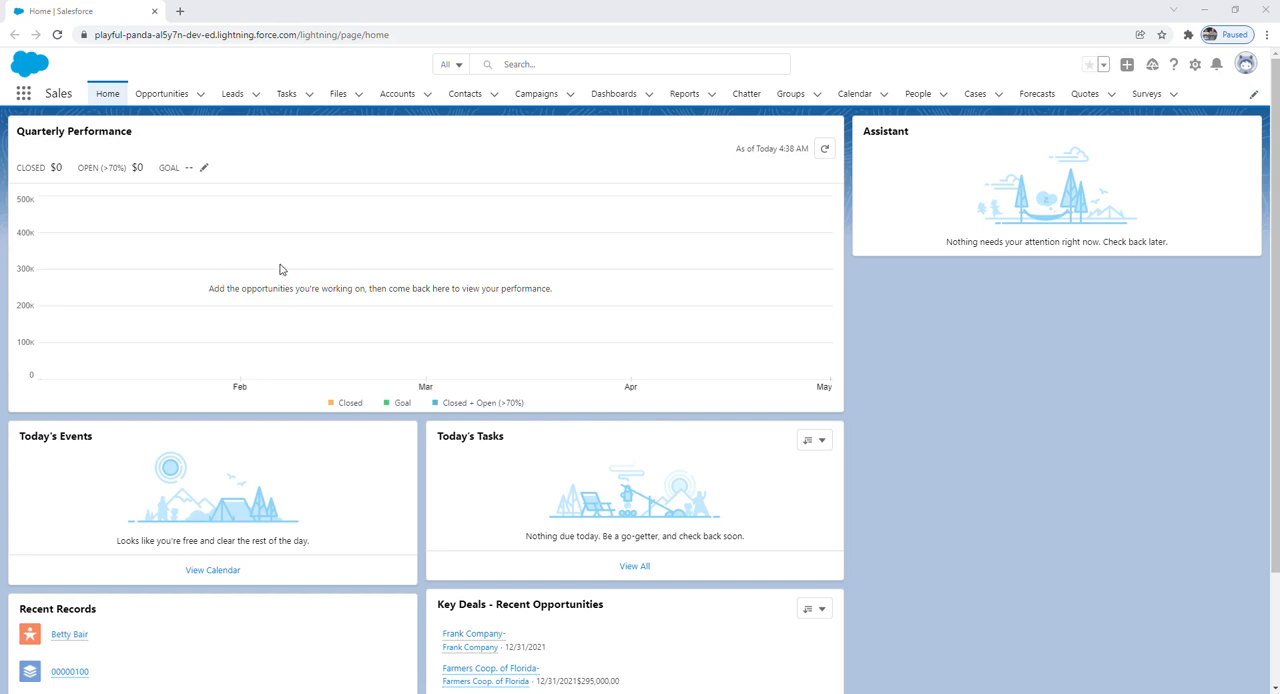
pyautogui.moveTo(251, 146)
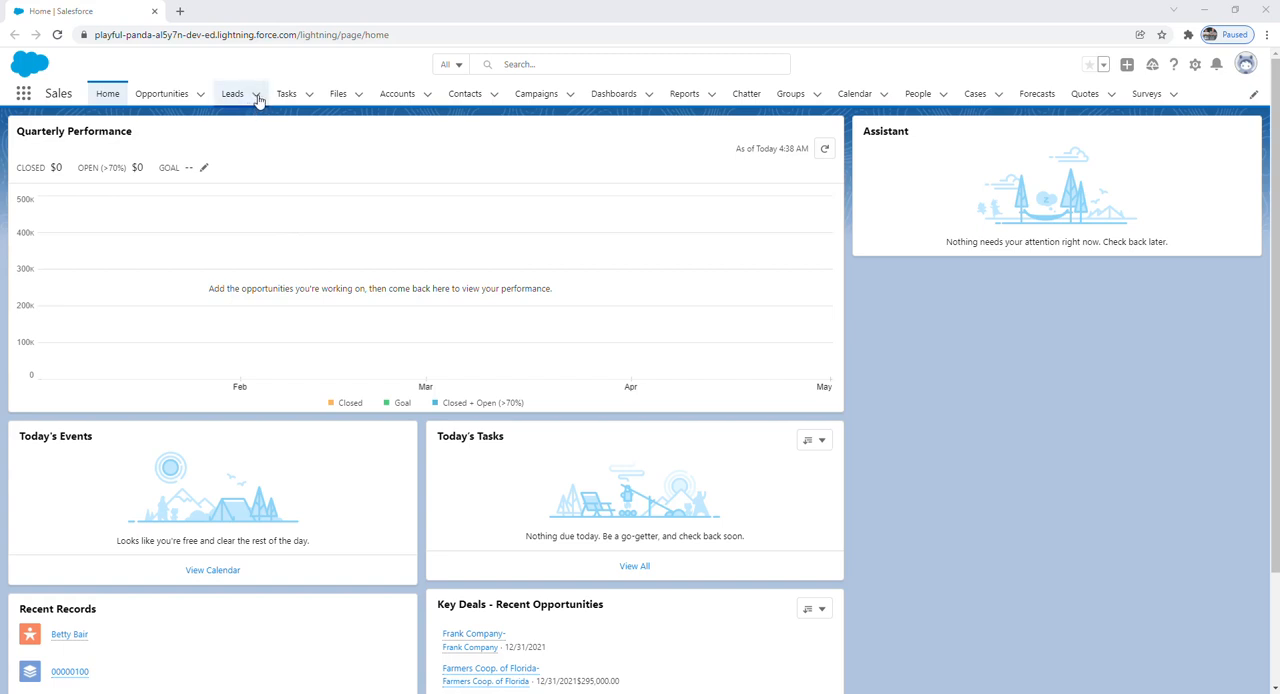
# Step: Open the Leads navigation dropdown and go to the Leads list
pyautogui.click(232, 93)
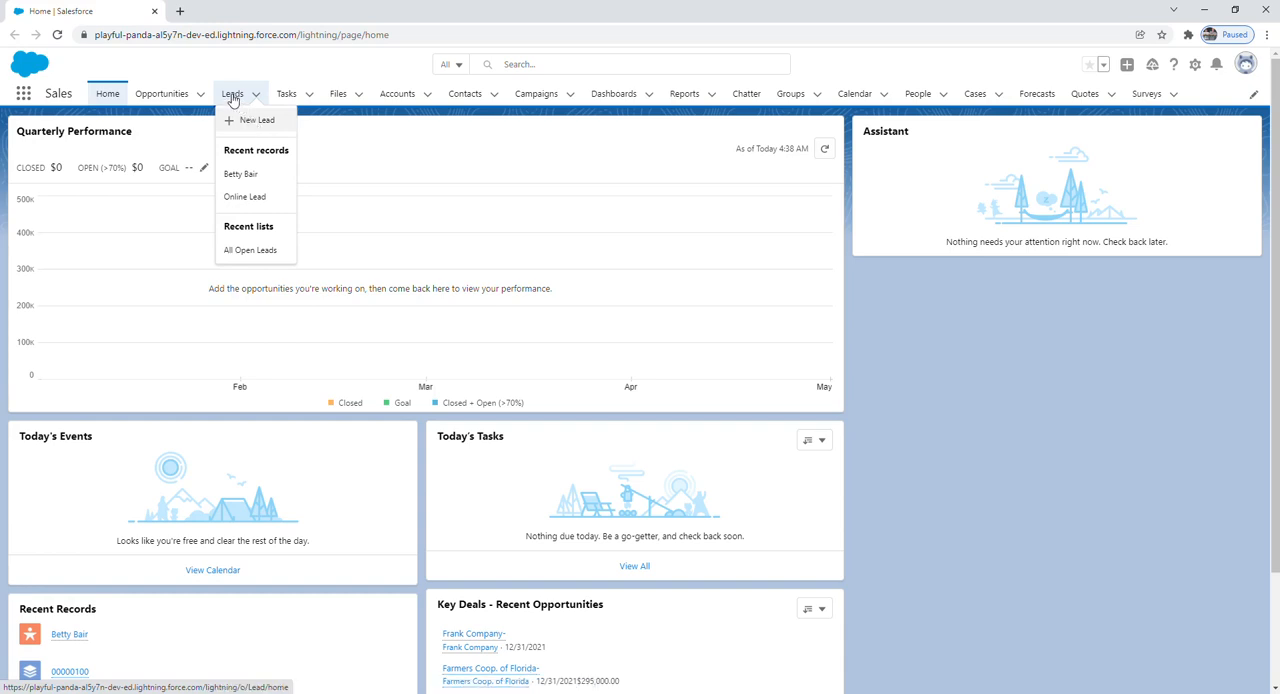
pyautogui.click(232, 93)
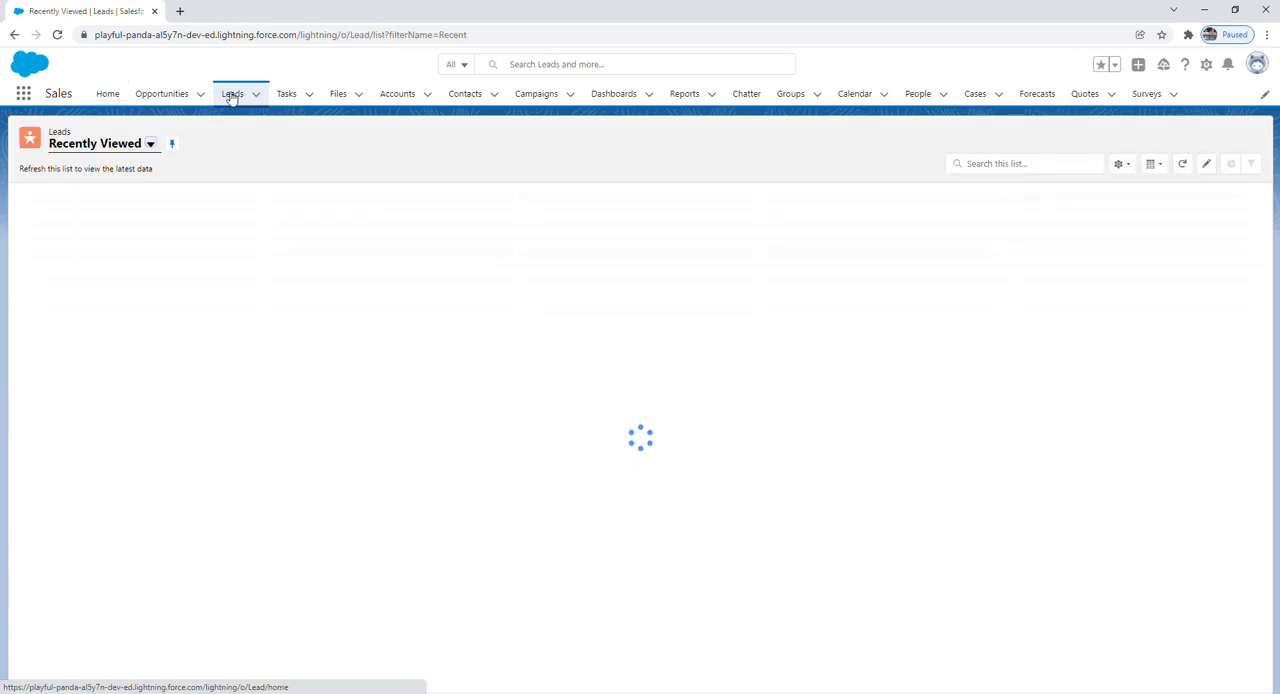
# Step: Load the Recently Viewed Leads list and start a new lead
pyautogui.click(232, 93)
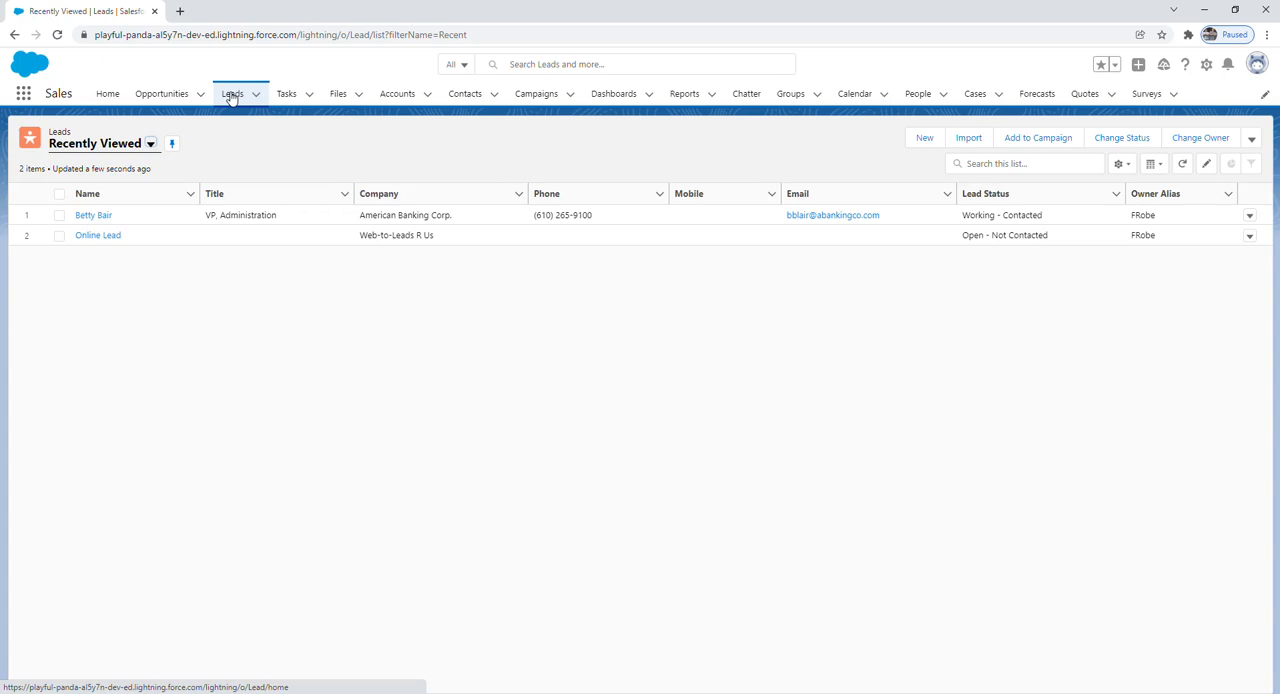
pyautogui.moveTo(232, 100)
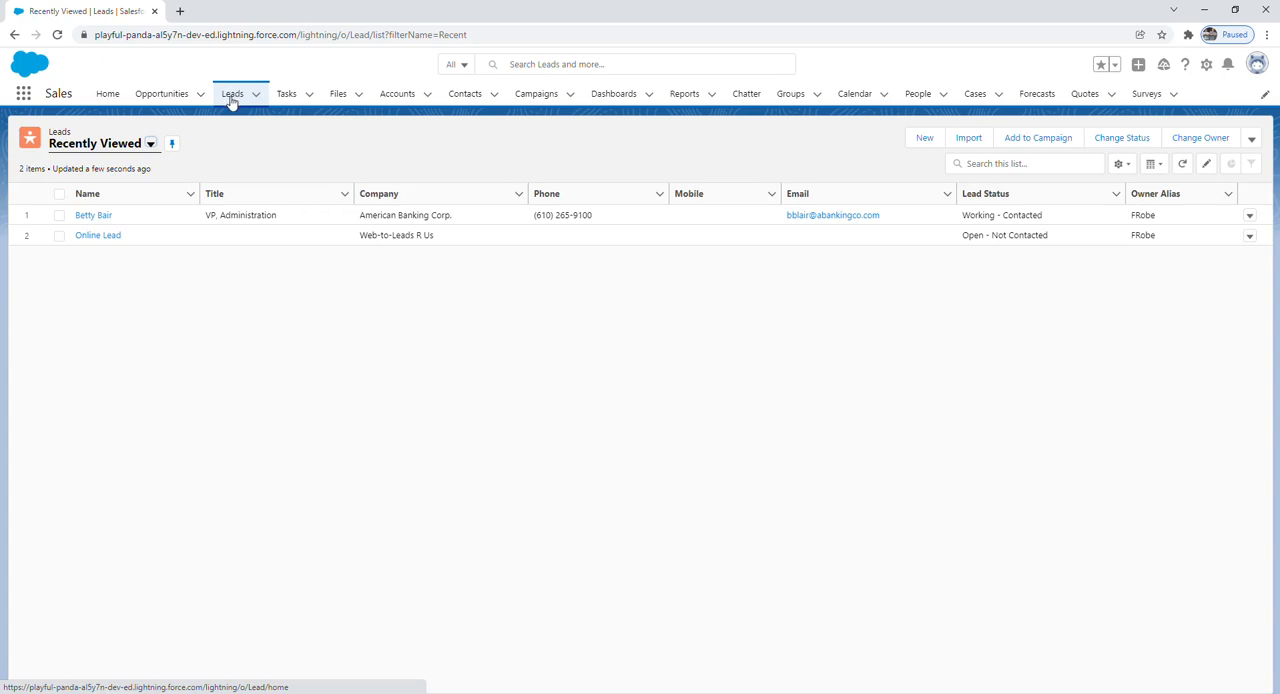
pyautogui.moveTo(231, 103)
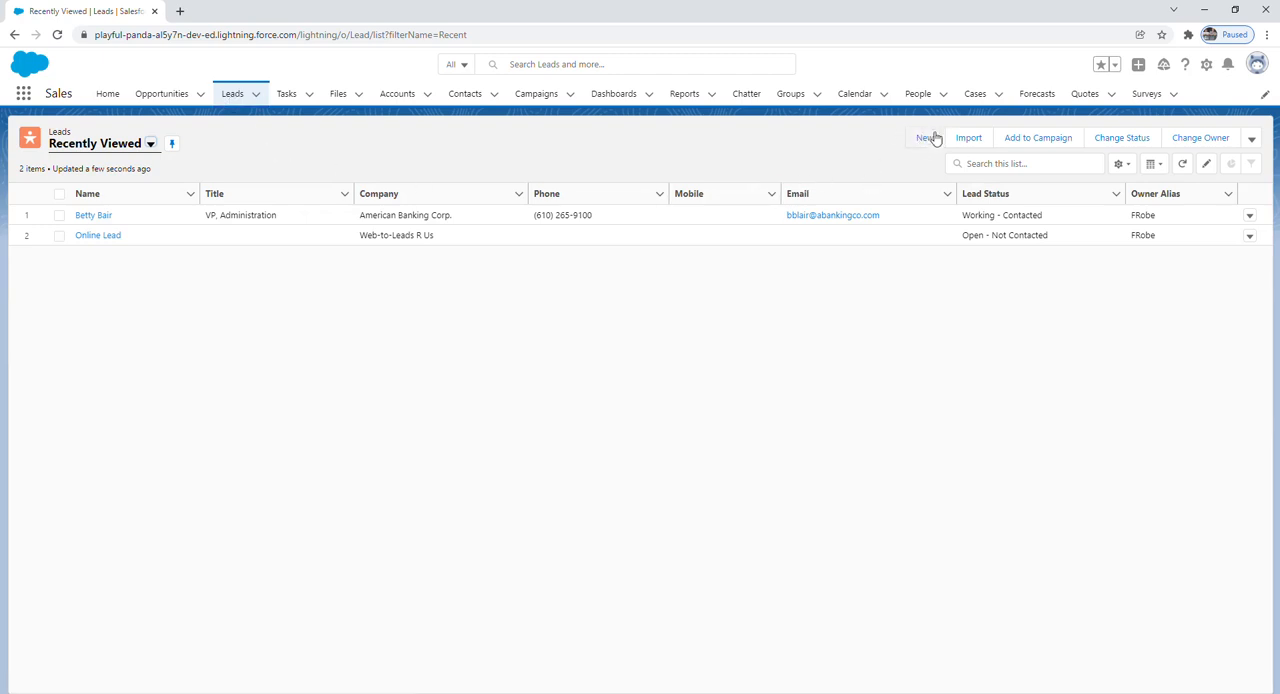
pyautogui.click(922, 137)
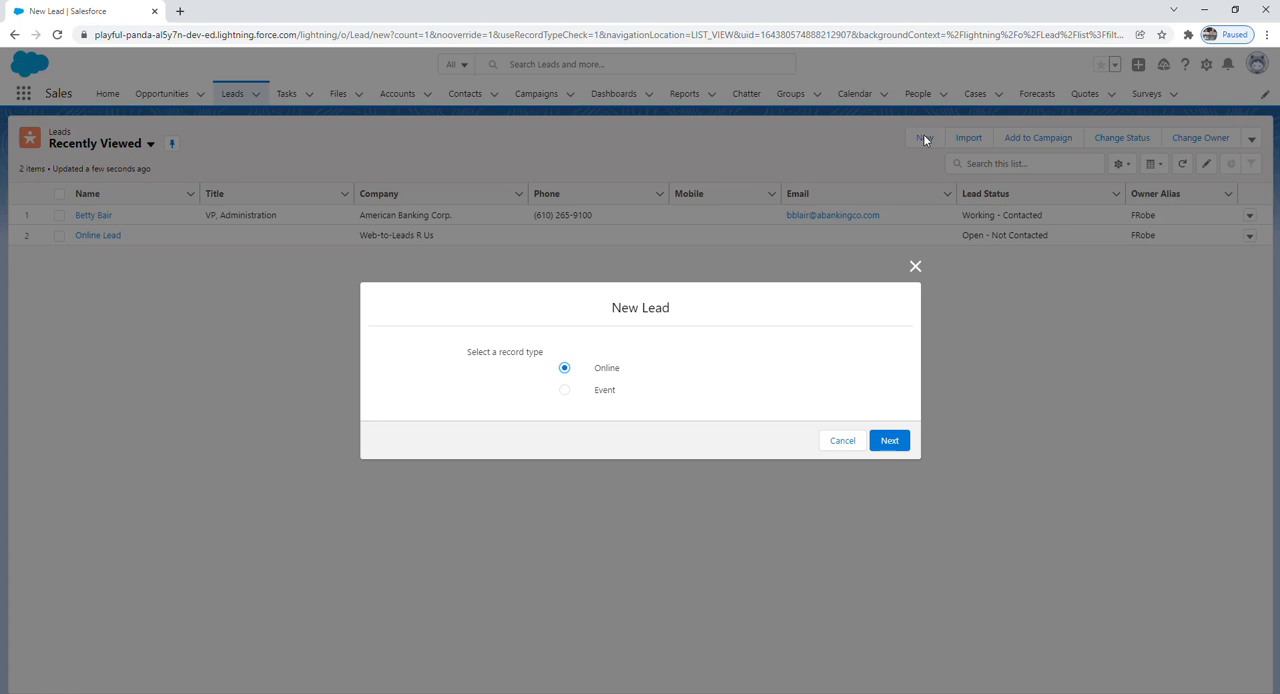
pyautogui.moveTo(875, 410)
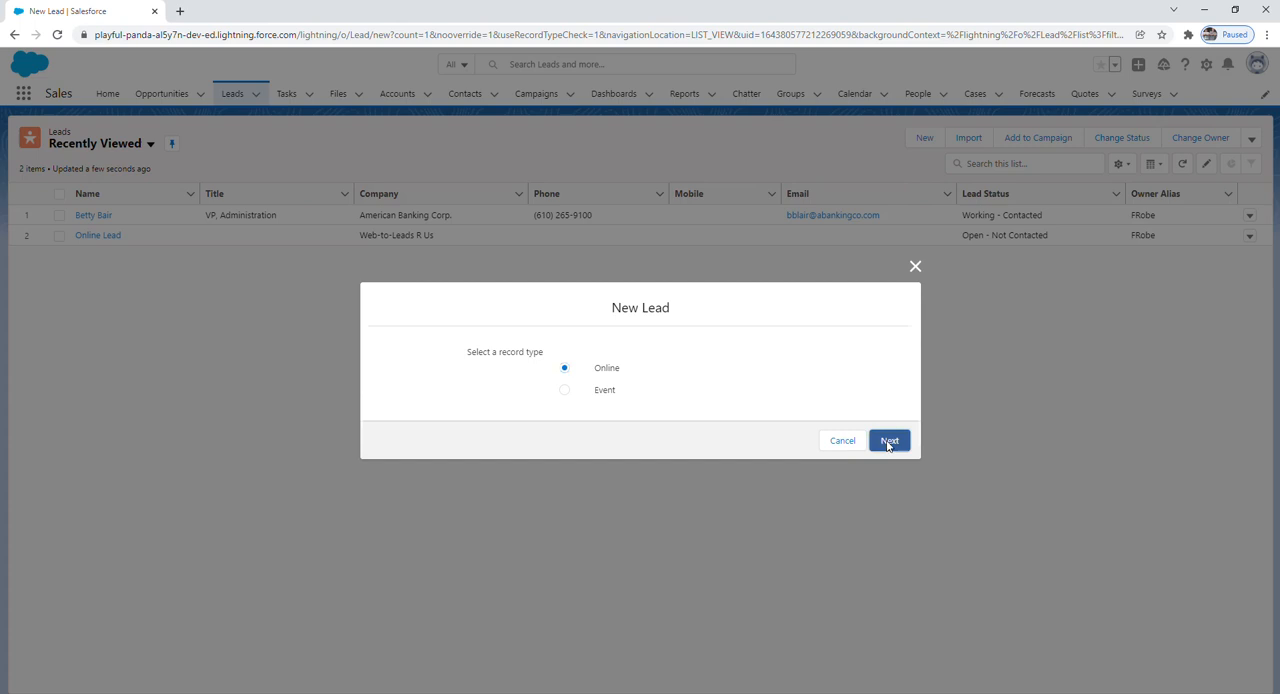
# Step: Continue with the Online lead record type
pyautogui.click(888, 440)
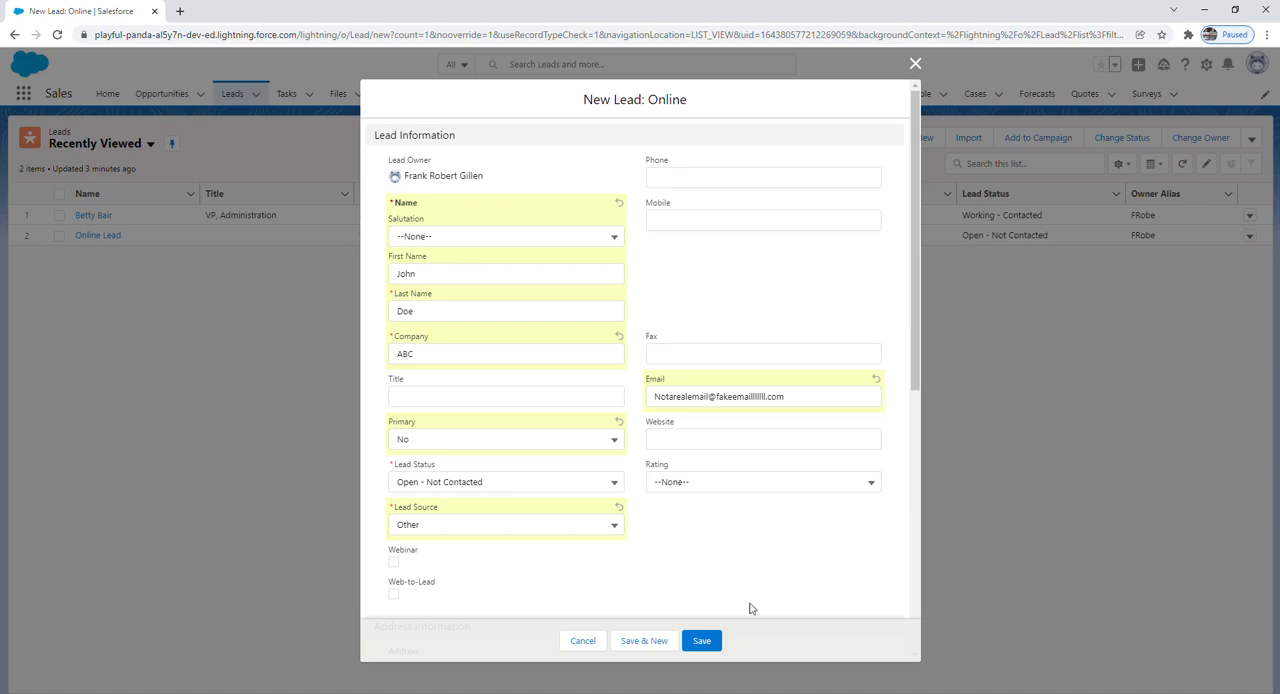
# Step: Save the John Doe lead for ABC with Primary No and Lead Source Other
pyautogui.click(701, 640)
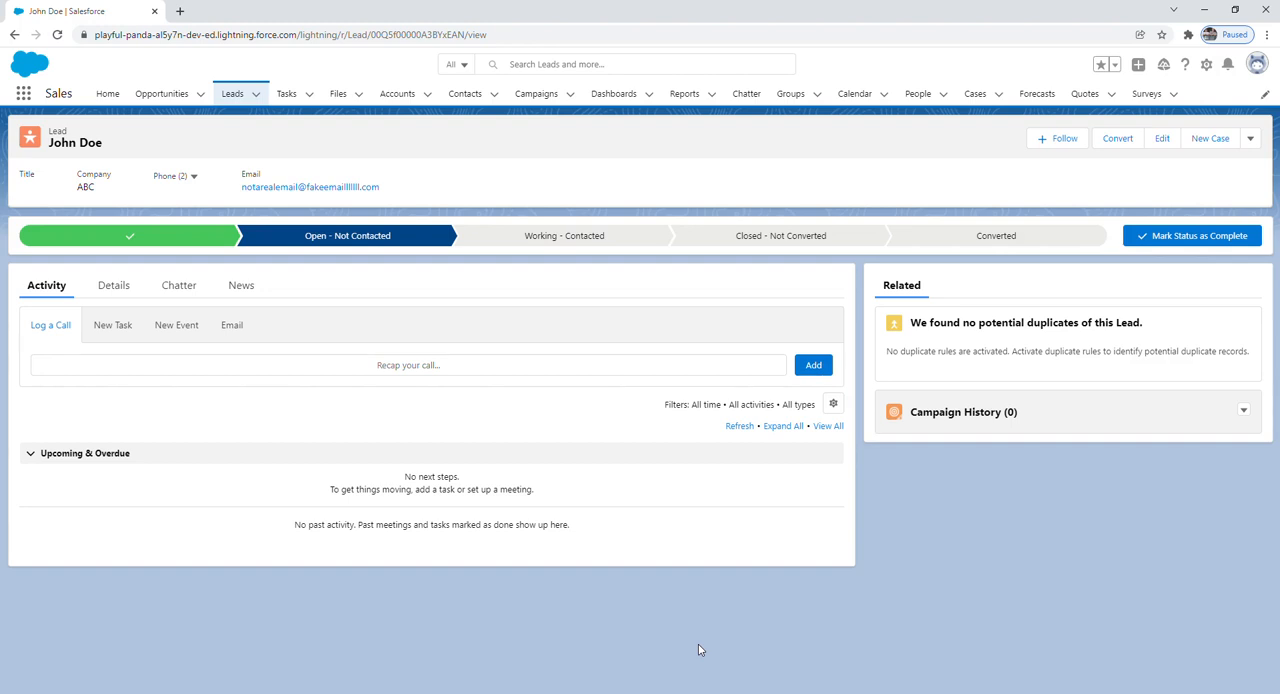
pyautogui.moveTo(686, 667)
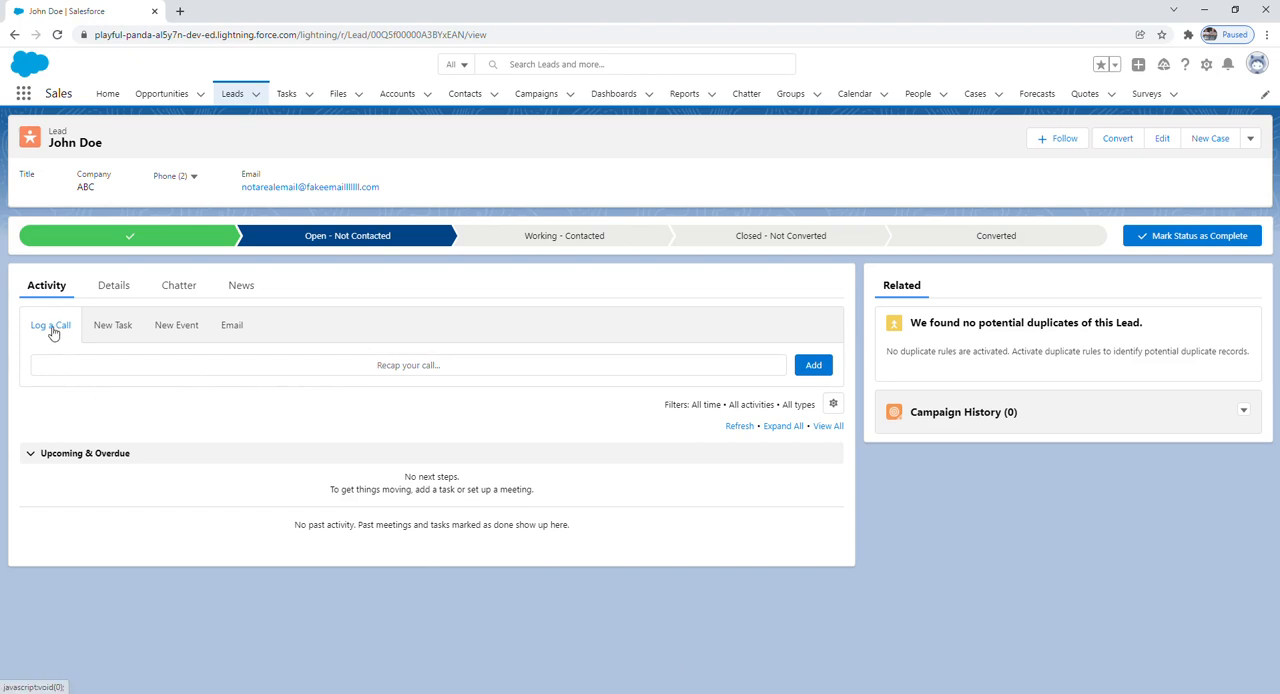
pyautogui.moveTo(187, 358)
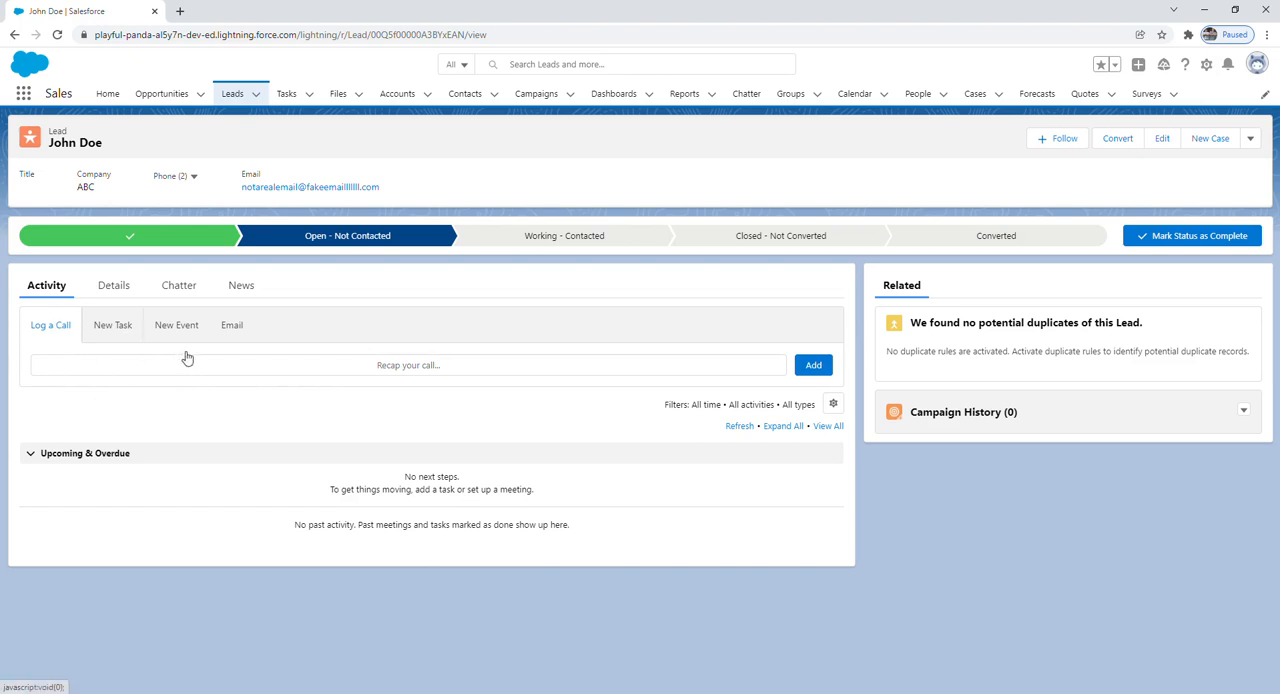
pyautogui.moveTo(231, 324)
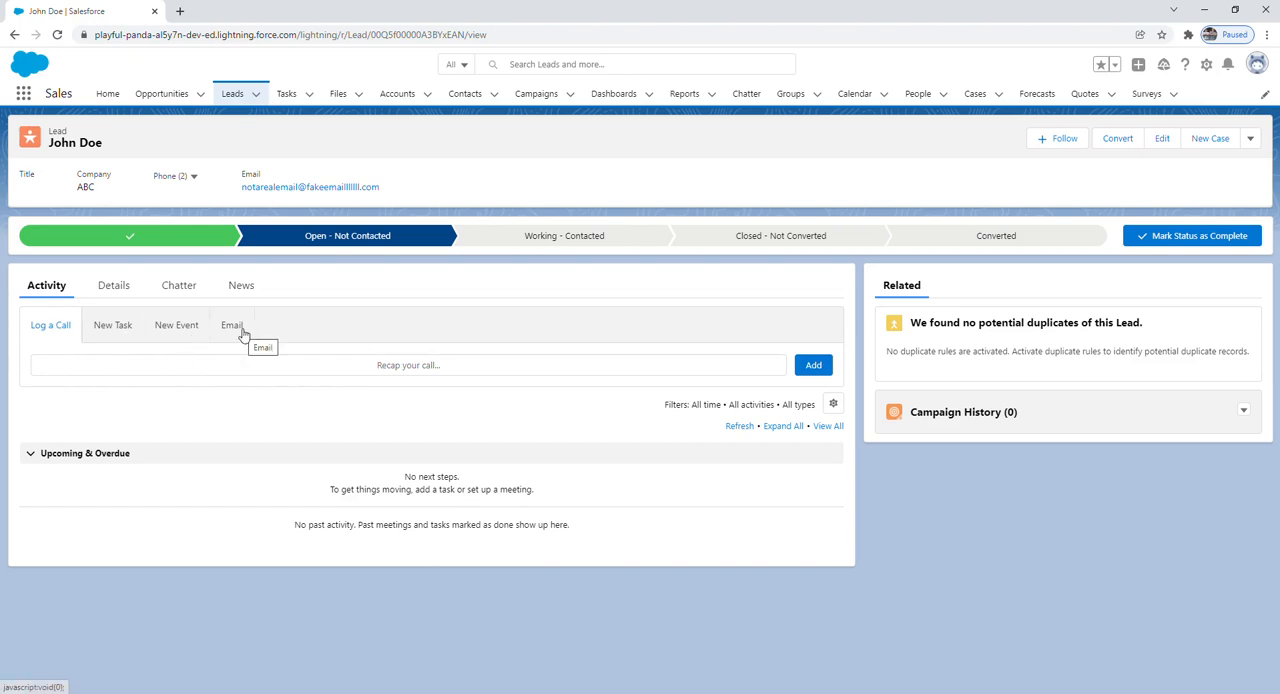
pyautogui.moveTo(148, 303)
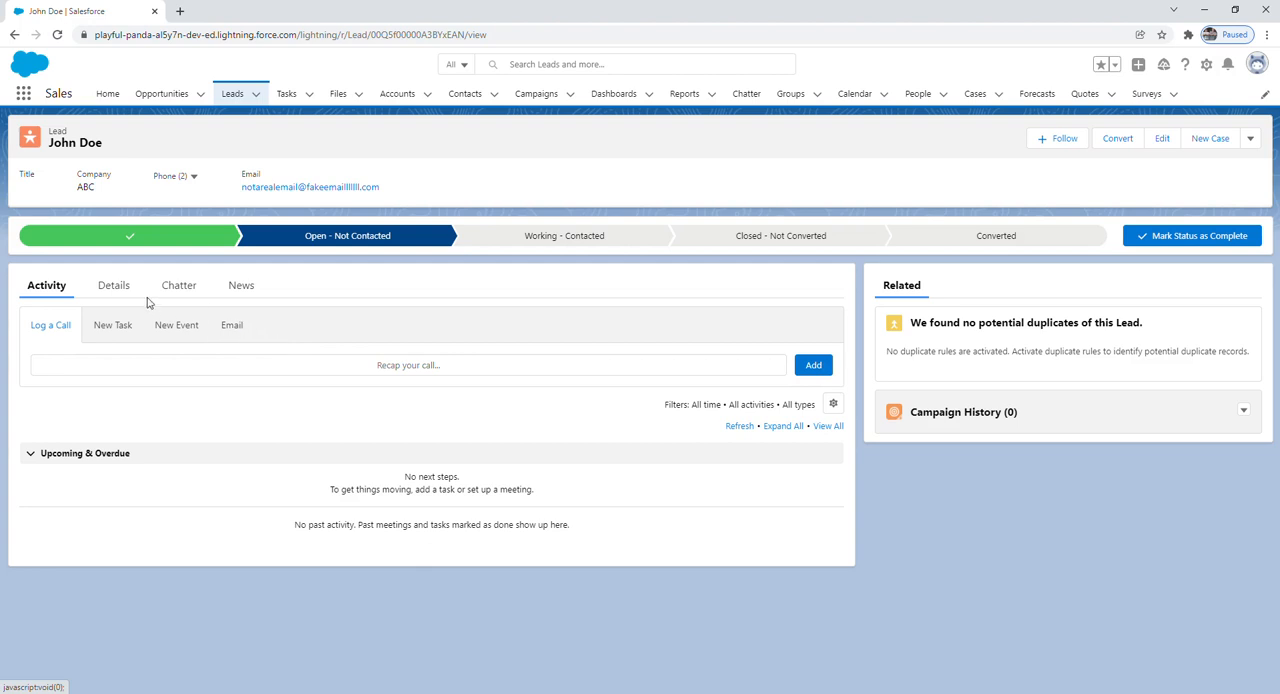
# Step: Show the lead's Details tab and scroll down to the creation and last-modified entries
pyautogui.click(111, 285)
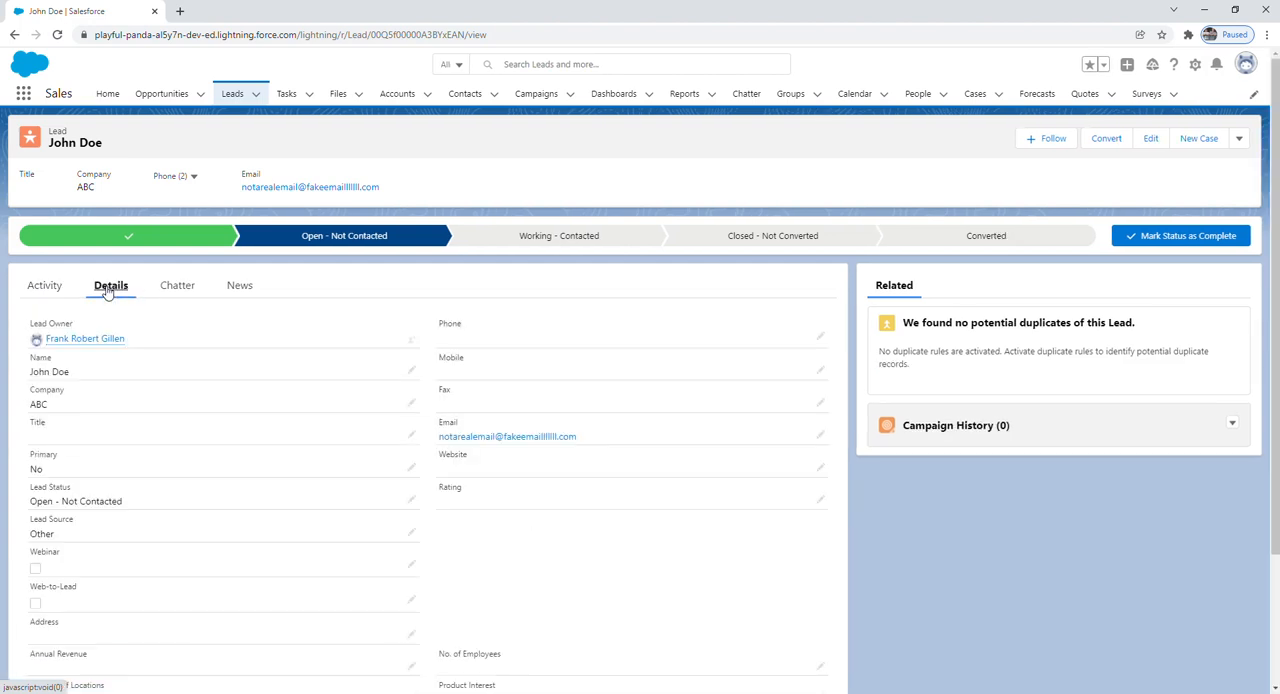
pyautogui.scroll(-3)
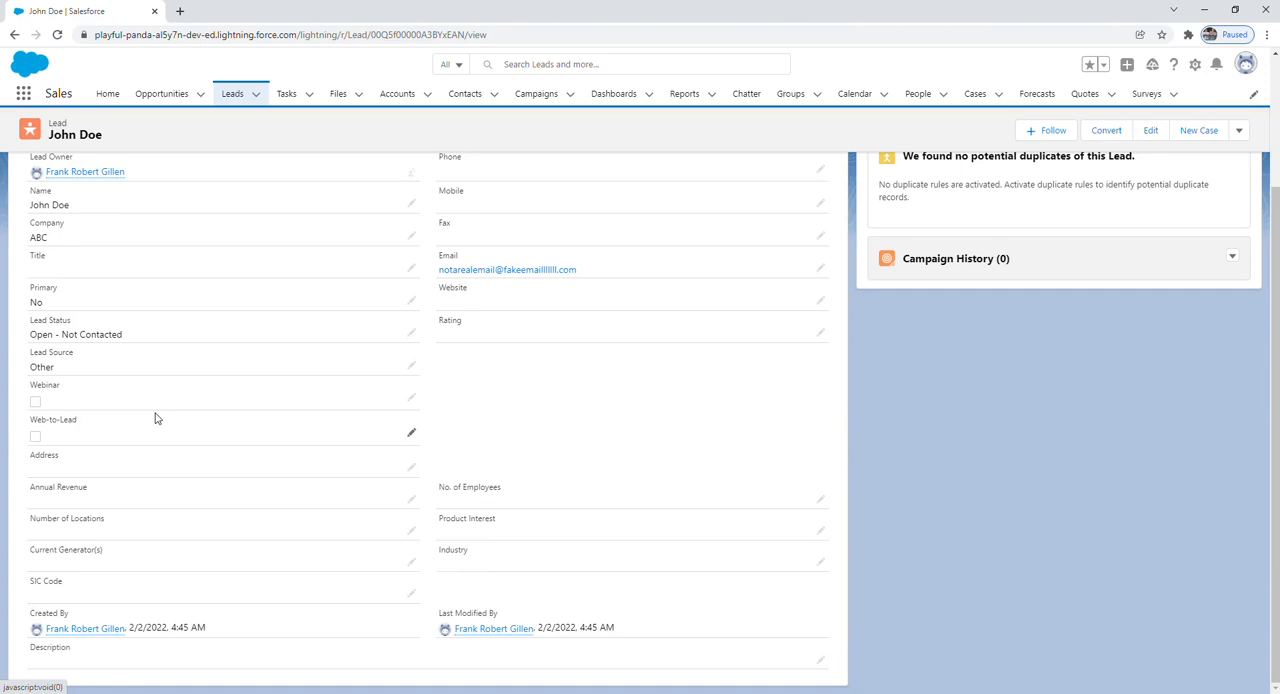